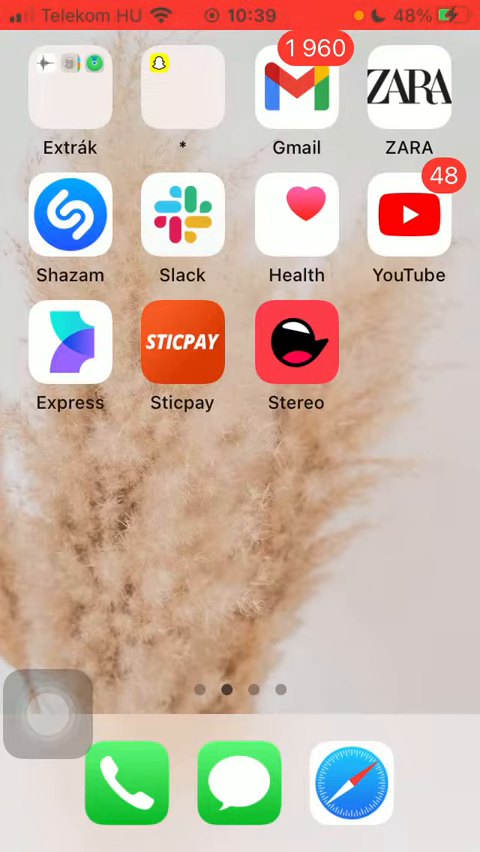
Launch the Stereo app from the home screen
{"action": "left_click", "coordinate": [296, 344]}
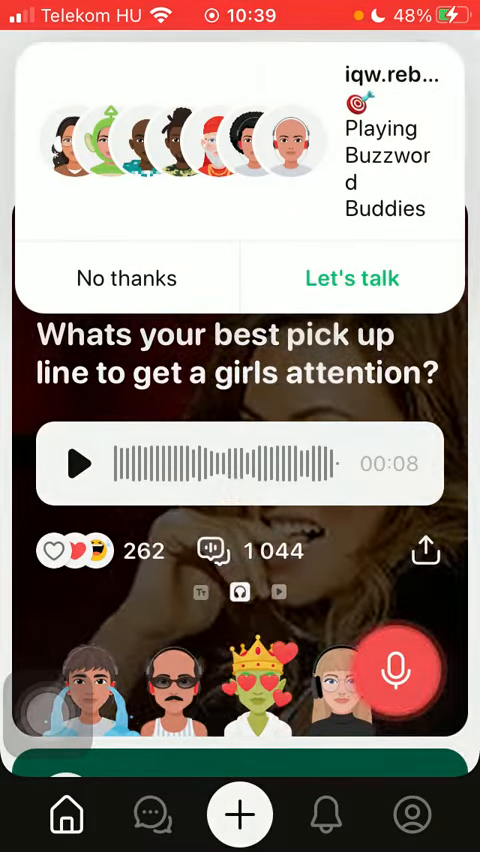
Begin a new scheduled talk via the + button
{"action": "left_click", "coordinate": [240, 814]}
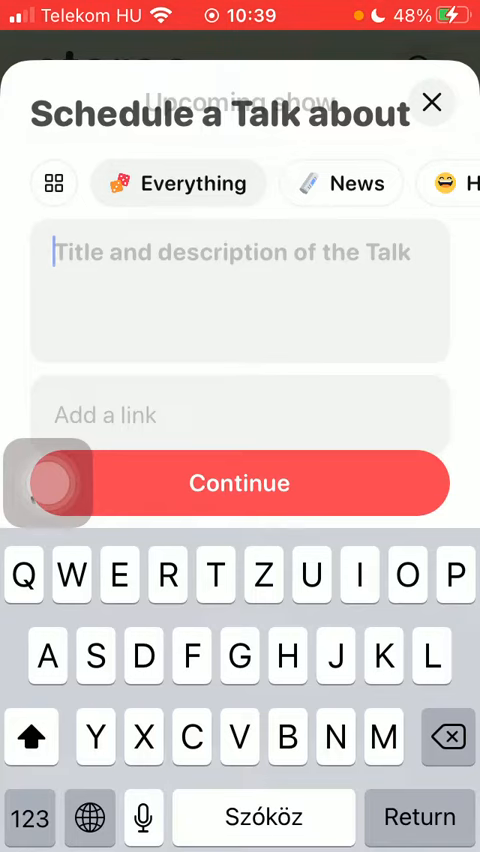
Enter 'Titl' as the talk title and 'Descr' as its description
{"action": "type", "text": "Titl"}
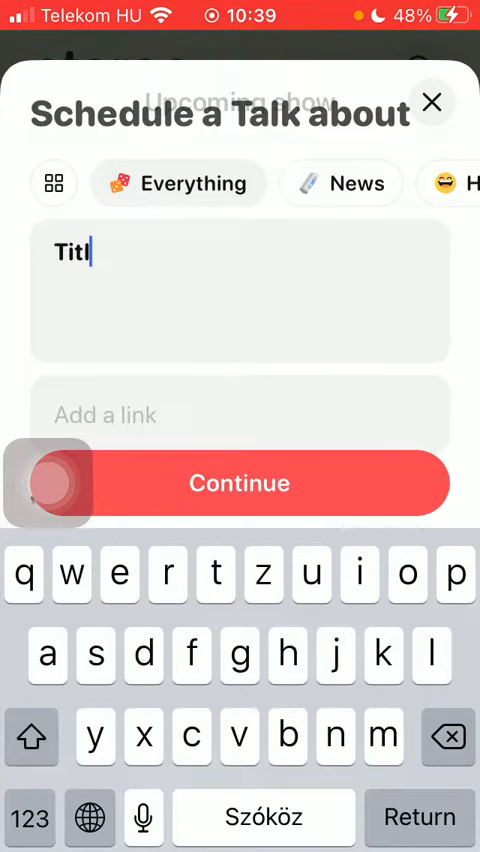
{"action": "type", "text": "Descr"}
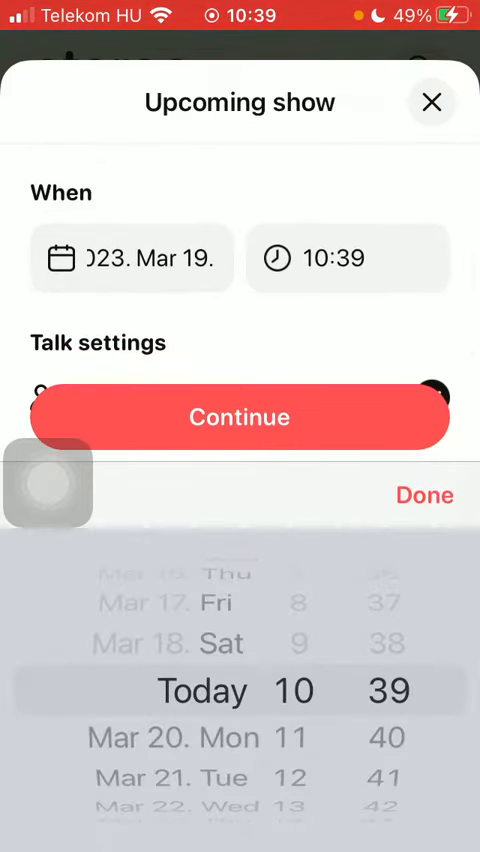
Confirm today at 10:39 and attempt to continue, hitting the future-time warning
{"action": "left_click", "coordinate": [424, 496]}
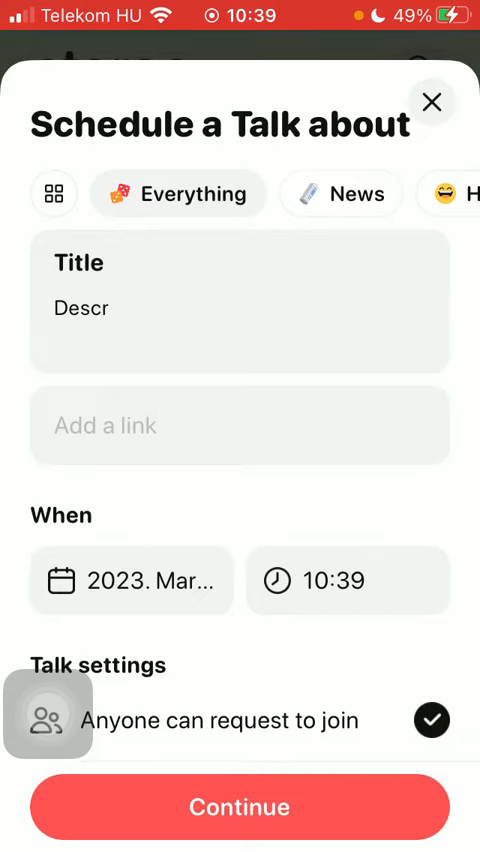
{"action": "left_click", "coordinate": [240, 808]}
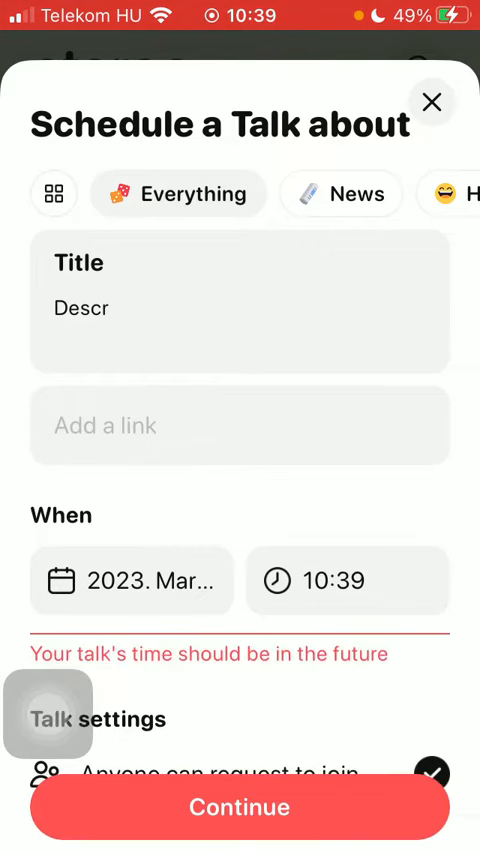